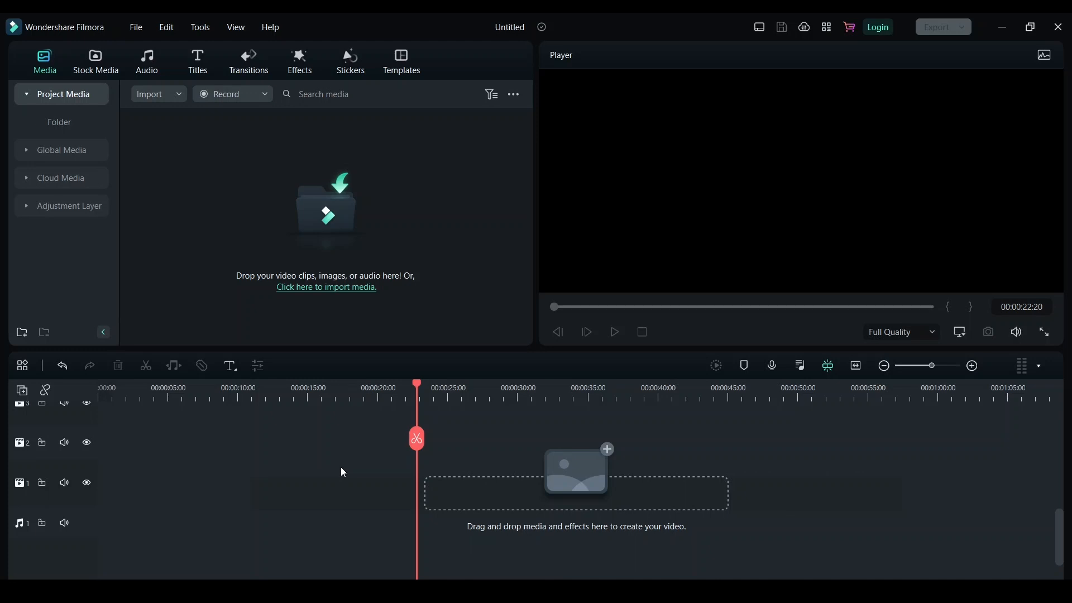
pyautogui.moveTo(291, 339)
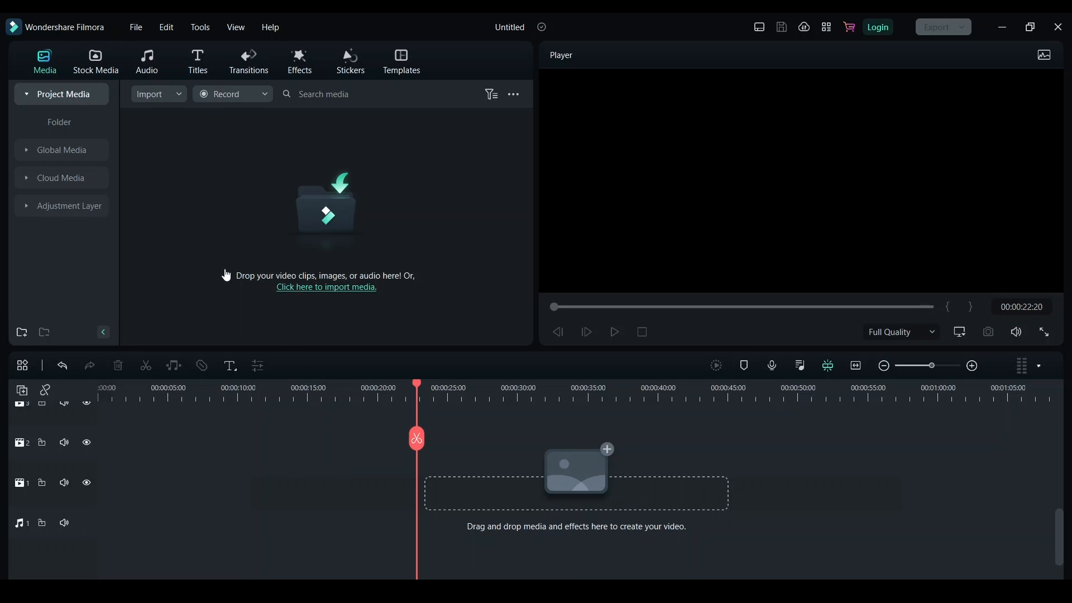
pyautogui.moveTo(101, 73)
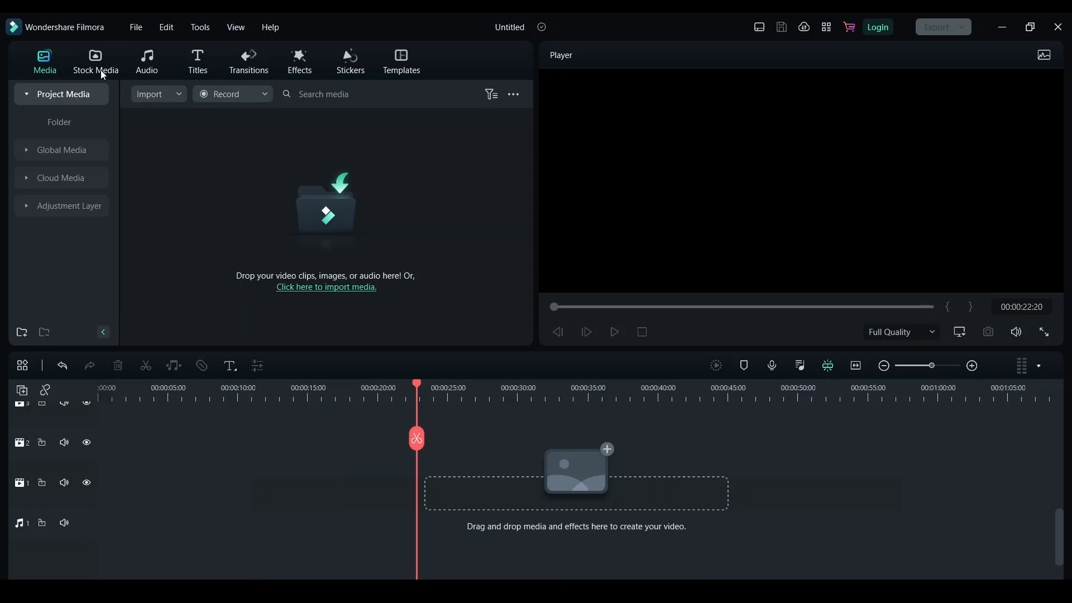
# Place the downloaded snowy bridge-walking stock clip from Mine > Downloads at the start of track 1
pyautogui.click(95, 58)
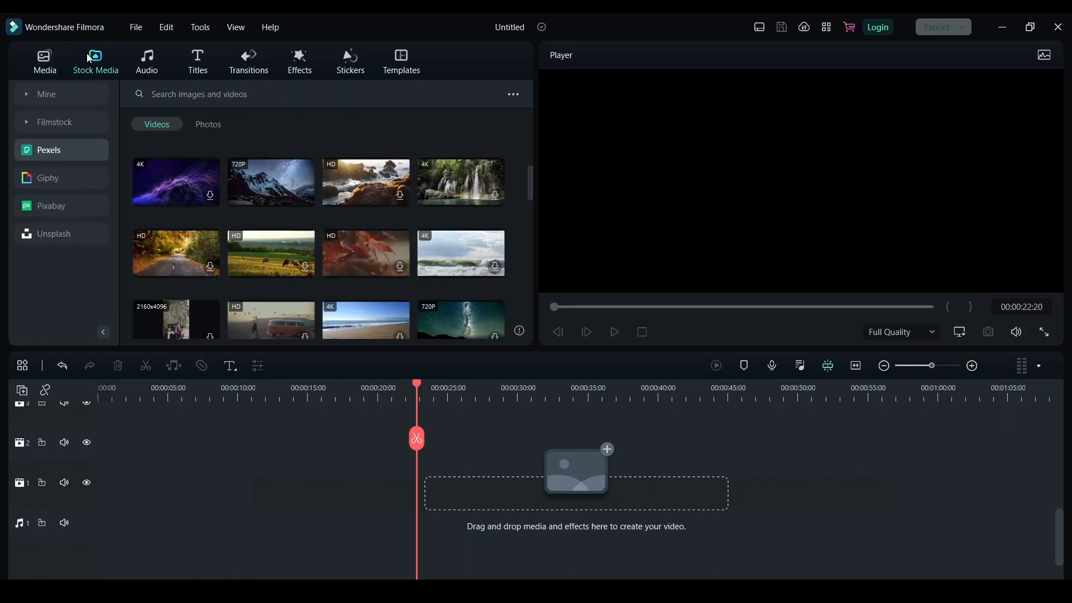
pyautogui.click(47, 94)
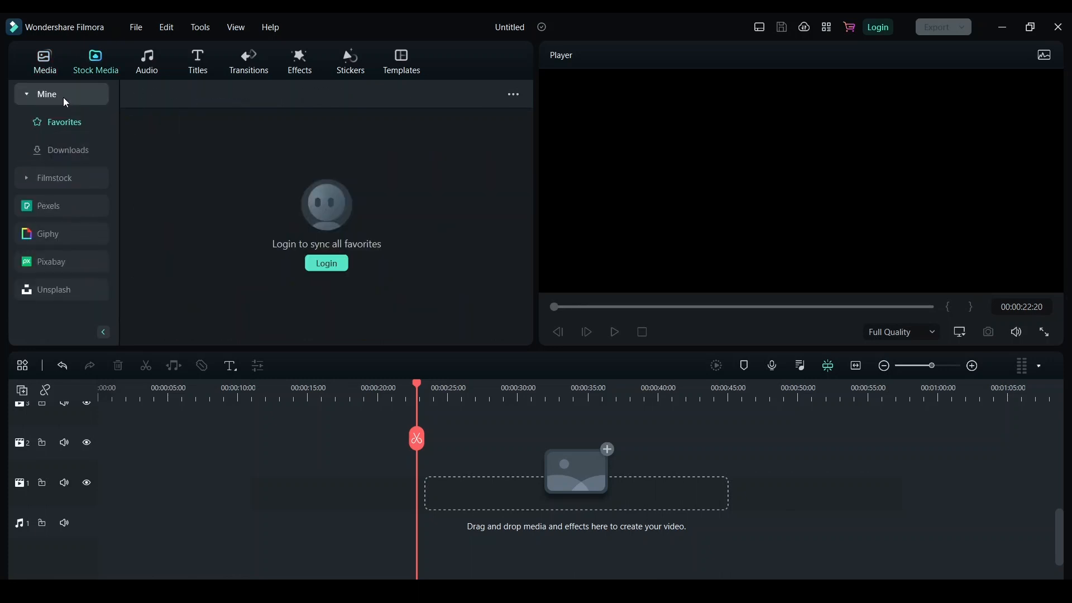
pyautogui.click(68, 150)
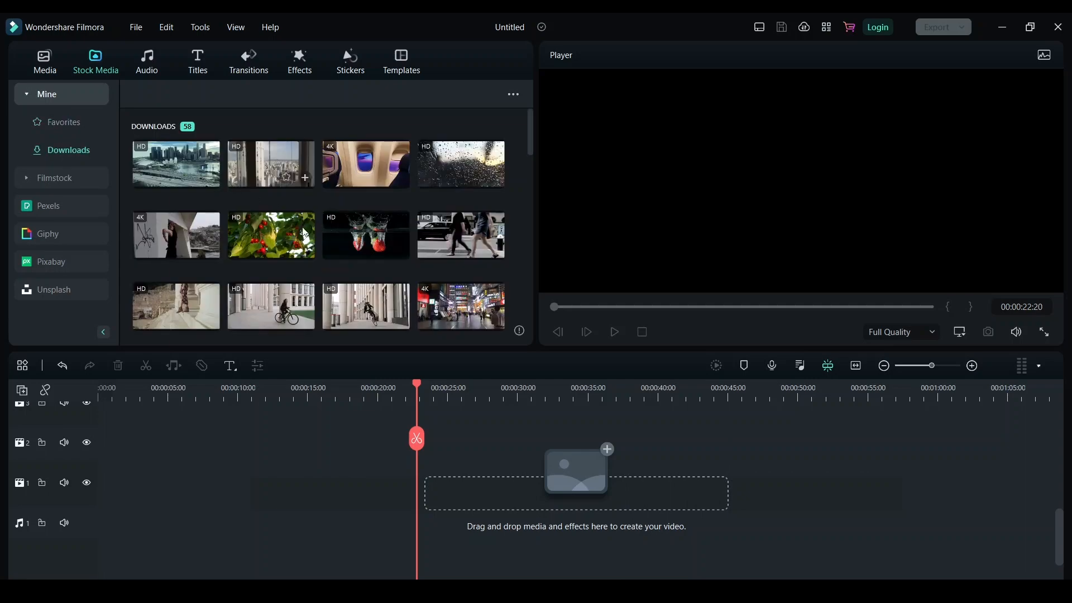
pyautogui.scroll(-3)
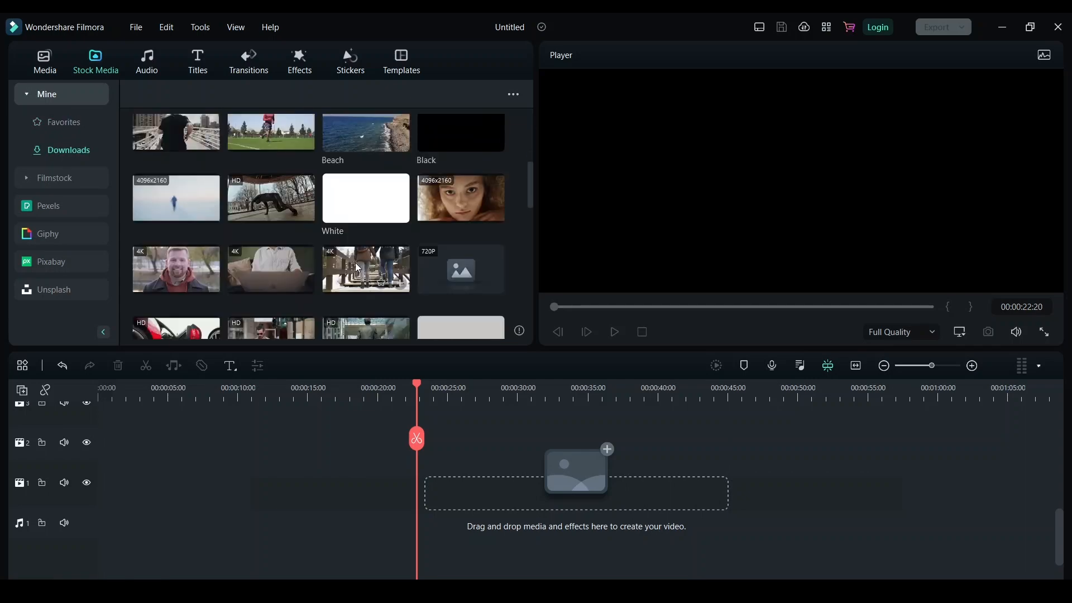
pyautogui.scroll(-3)
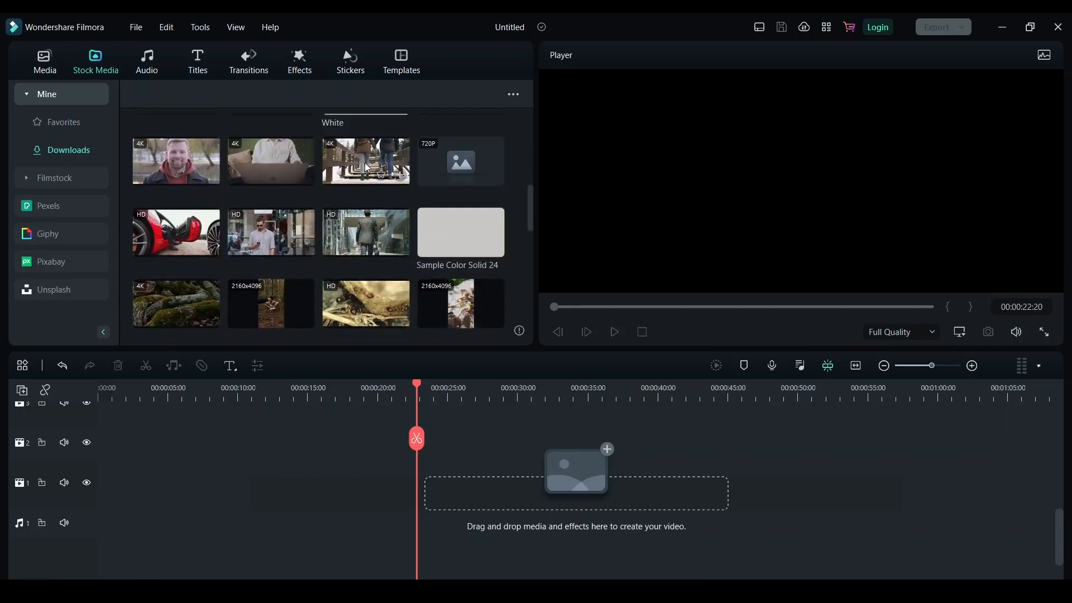
pyautogui.moveTo(366, 161); pyautogui.dragTo(122, 482)
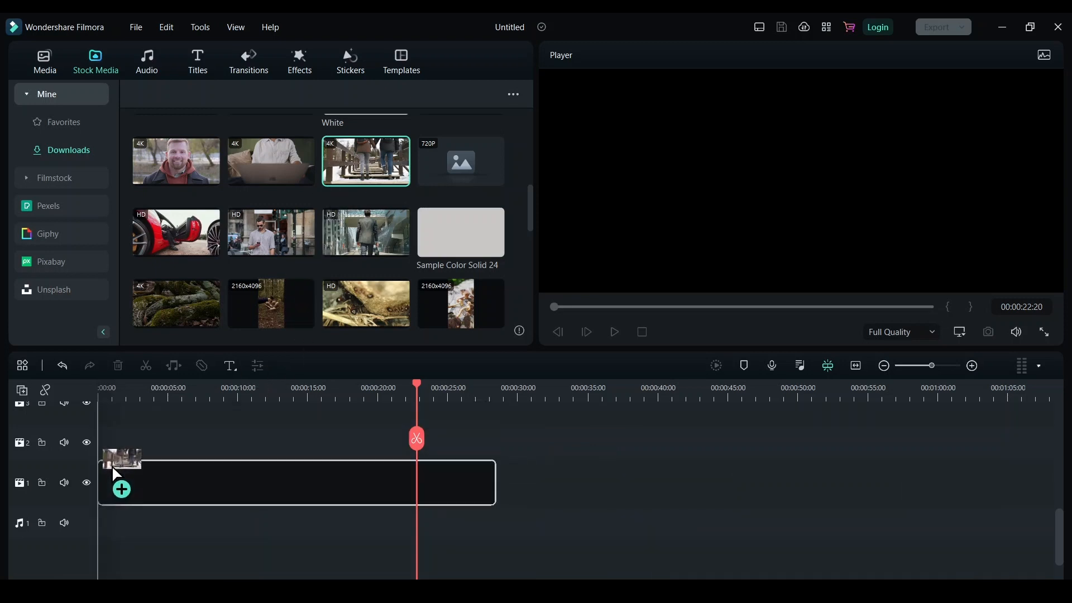
pyautogui.moveTo(365, 161); pyautogui.dragTo(297, 482)
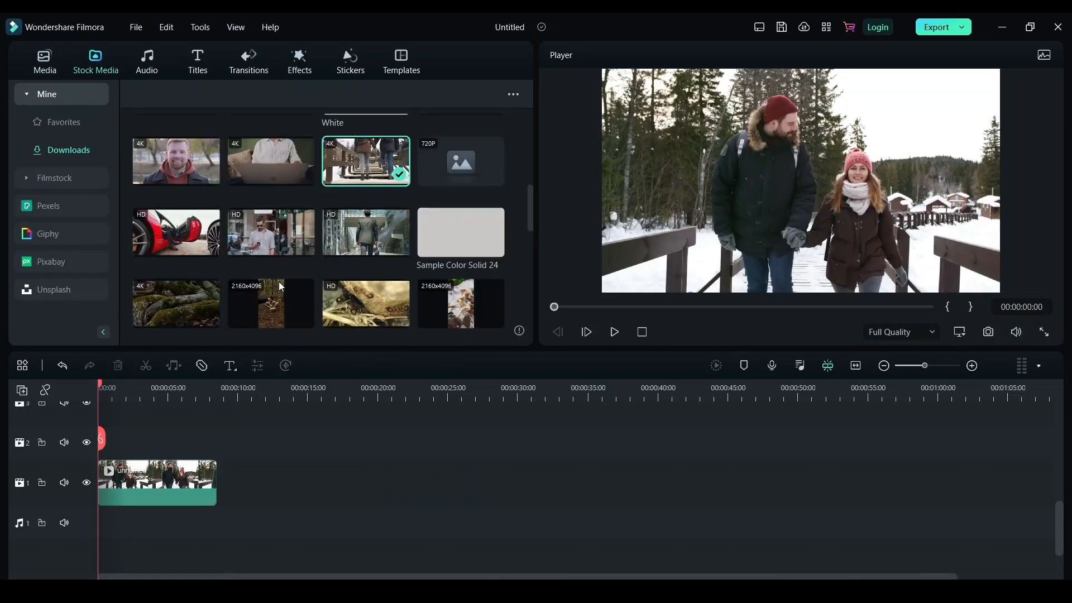
pyautogui.moveTo(356, 84)
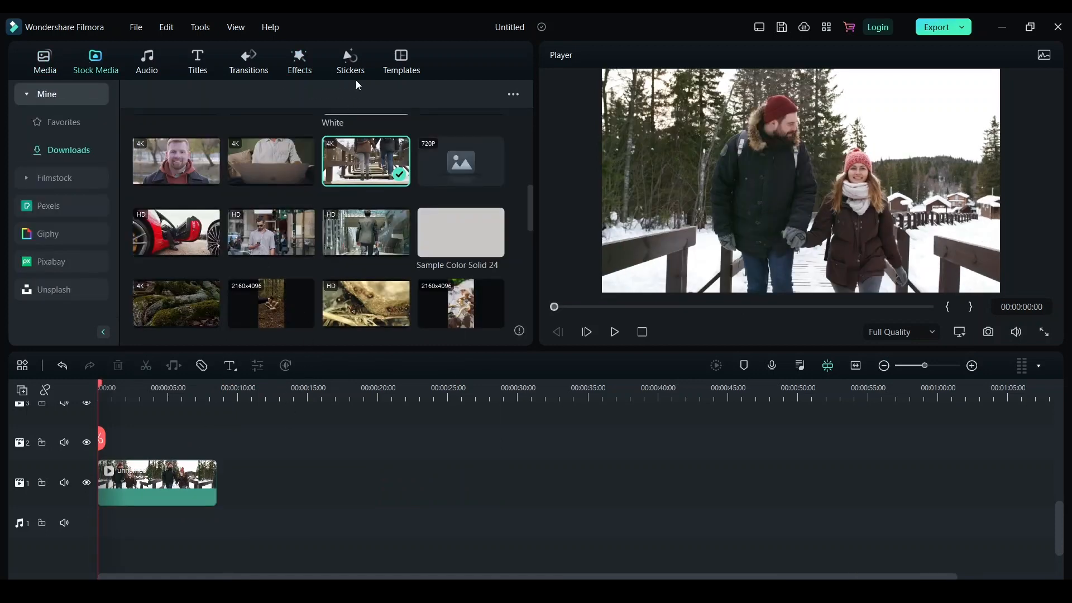
# Search stickers for 'intense fog' and layer the Intense Fog sticker on track 2
pyautogui.click(350, 60)
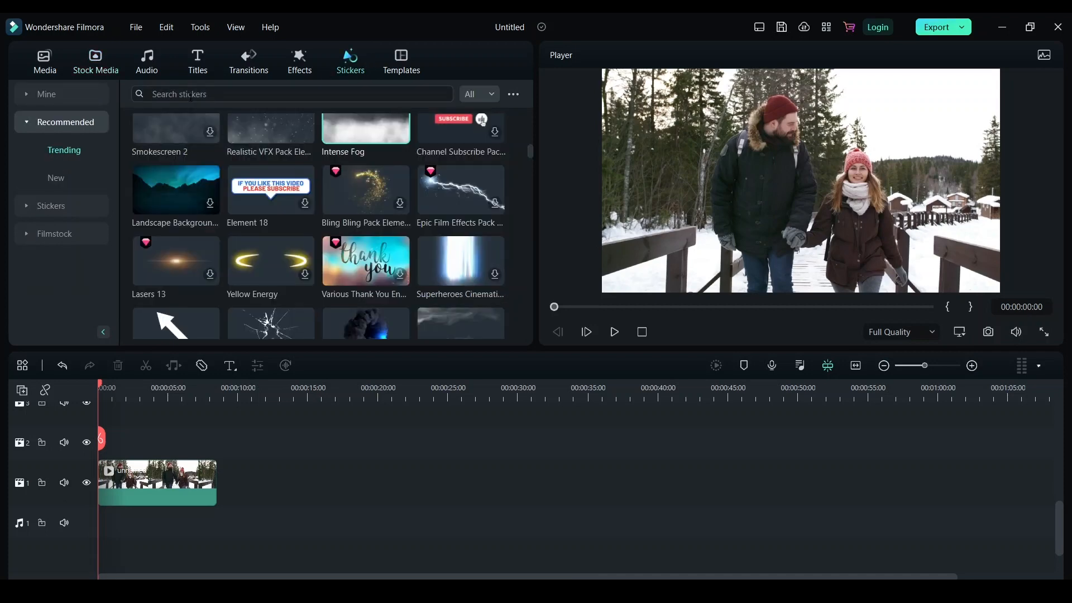
pyautogui.click(260, 94)
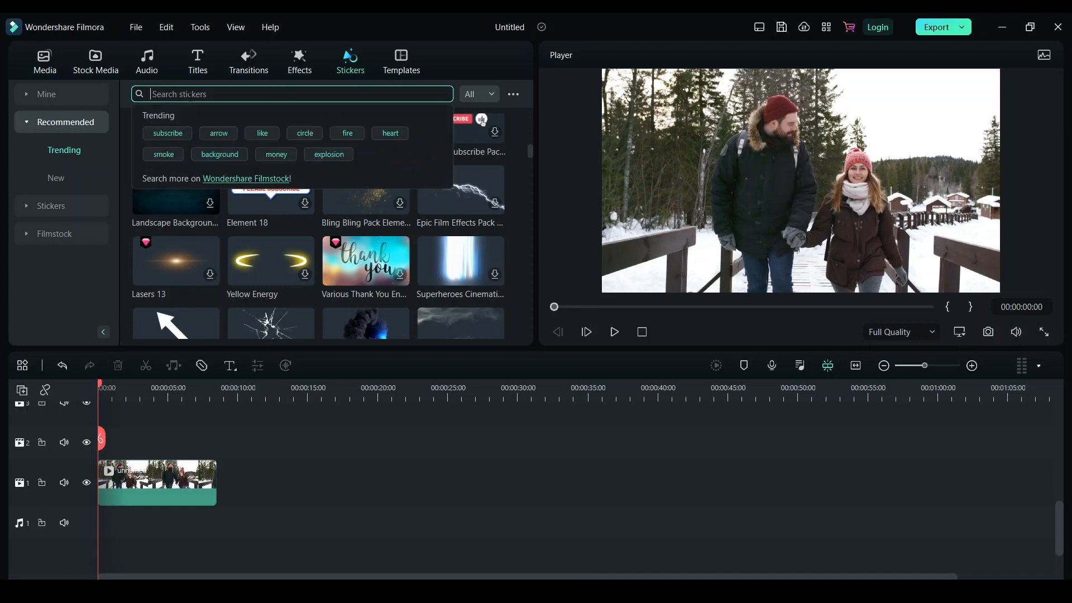
pyautogui.write('intense fog')
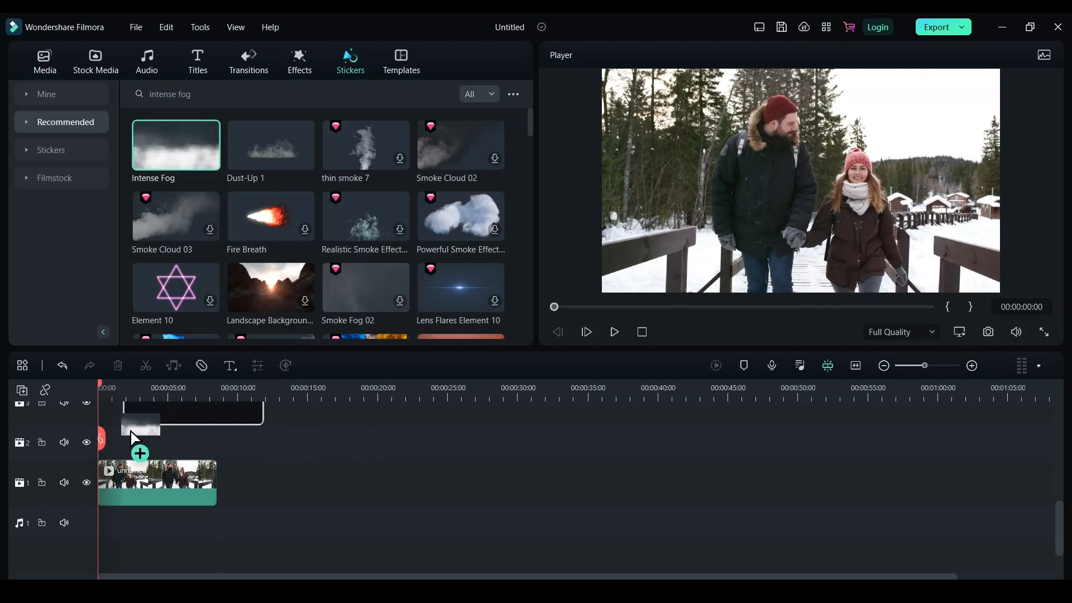
pyautogui.moveTo(175, 143); pyautogui.dragTo(167, 452)
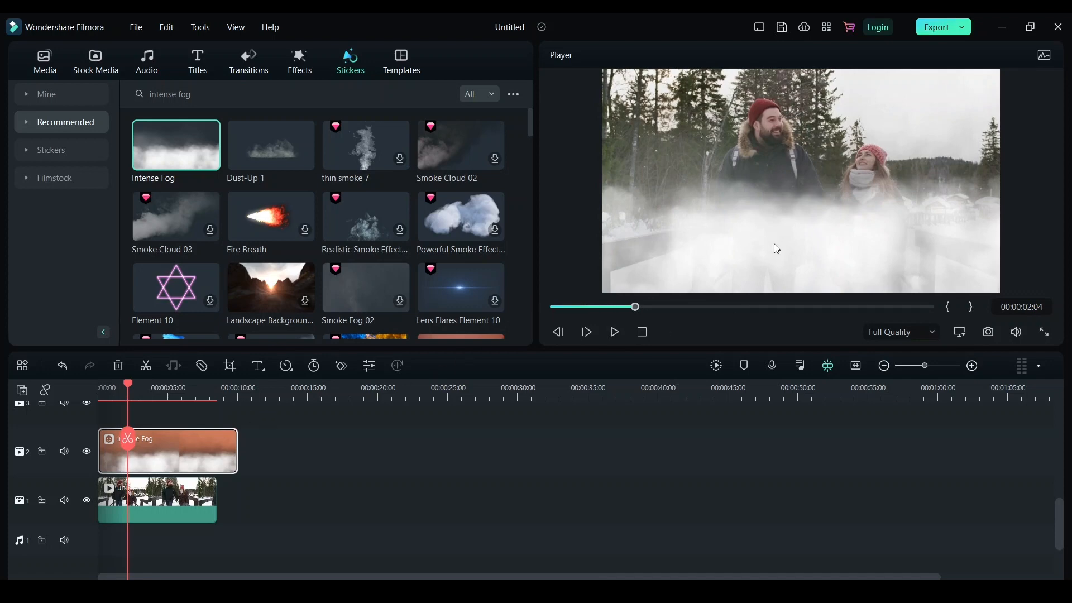
pyautogui.moveTo(790, 229)
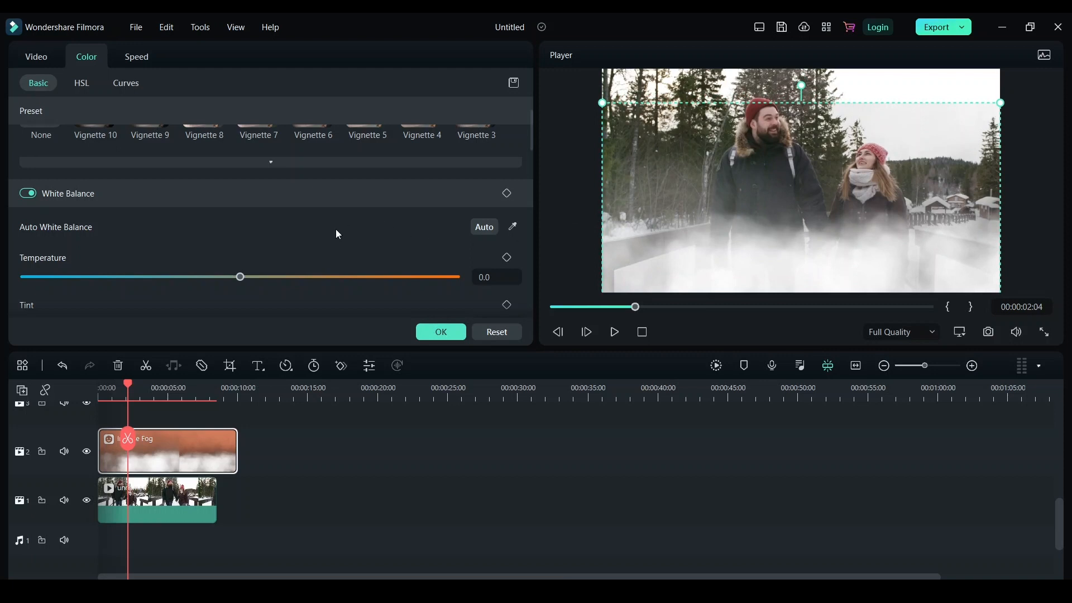
pyautogui.moveTo(211, 446)
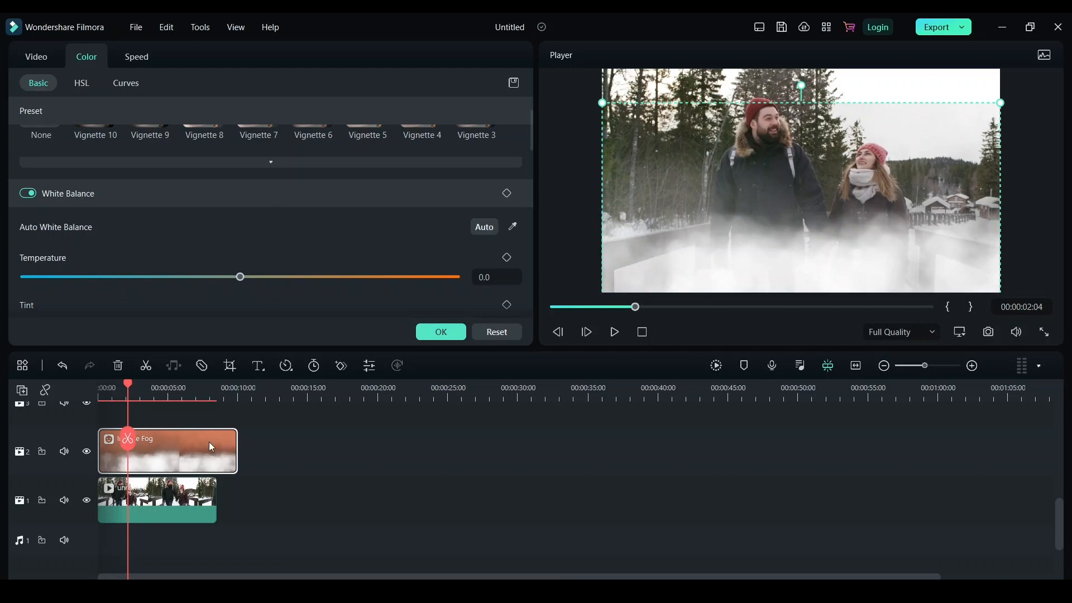
pyautogui.moveTo(271, 249)
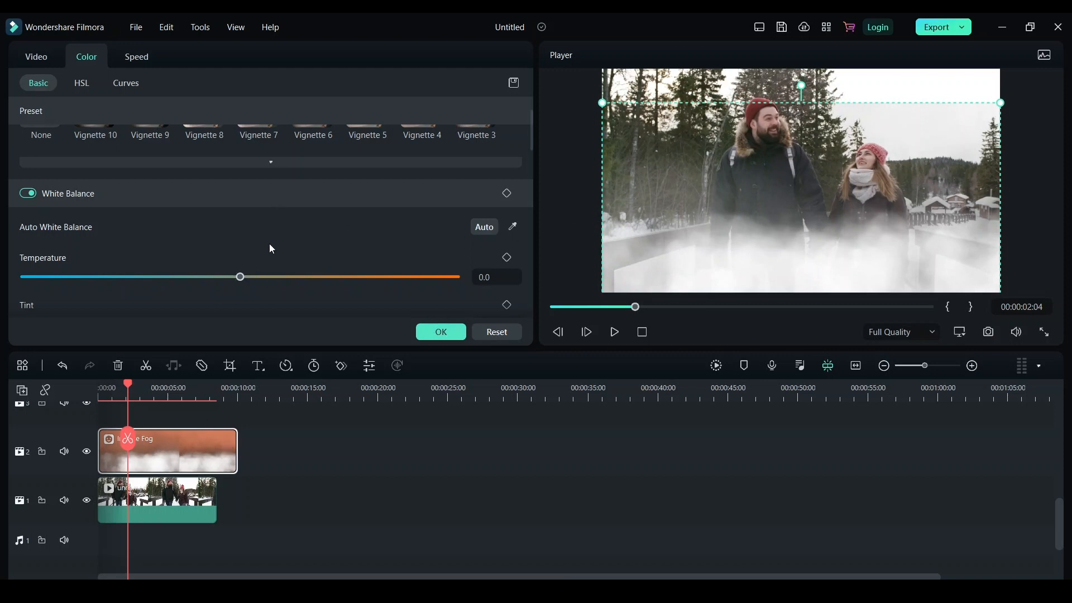
# Set the fog sticker's brightness to -5.8, tweak its Light, and view its Speed settings
pyautogui.scroll(-3)
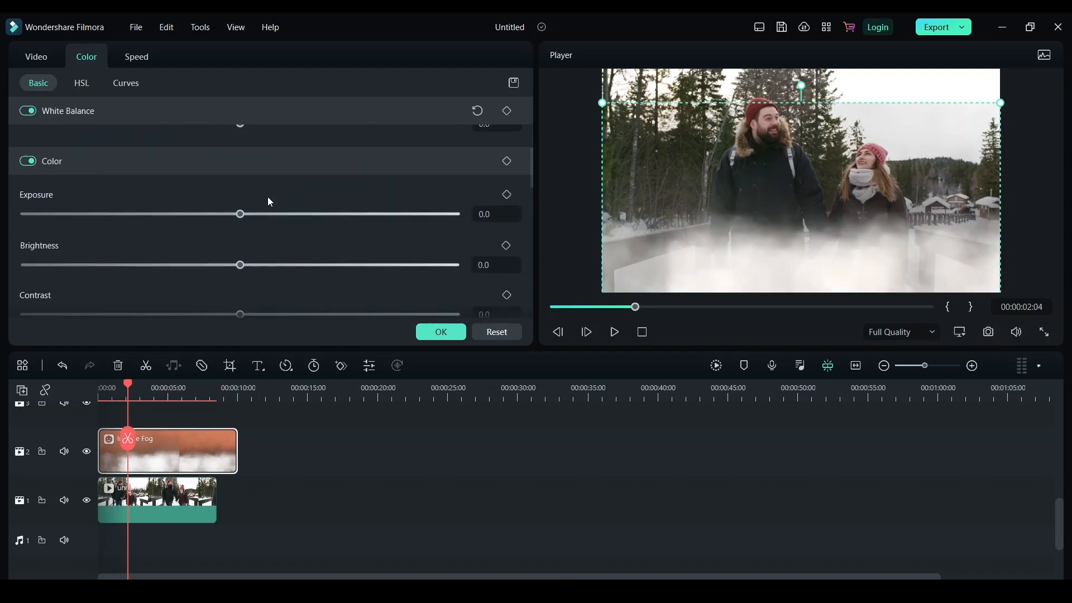
pyautogui.moveTo(240, 265); pyautogui.dragTo(302, 265)
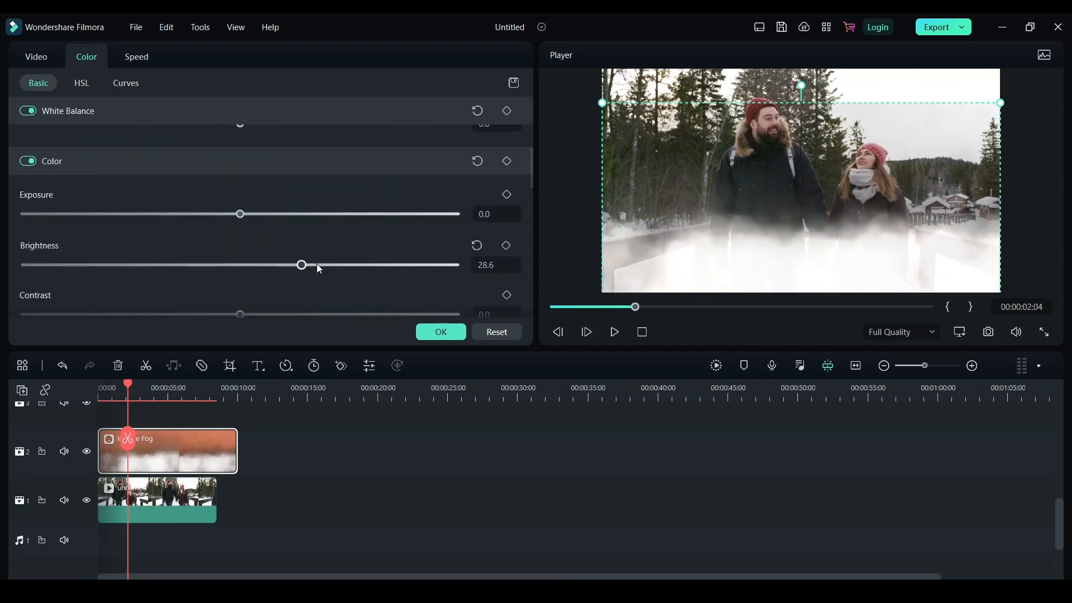
pyautogui.moveTo(301, 266); pyautogui.dragTo(227, 265)
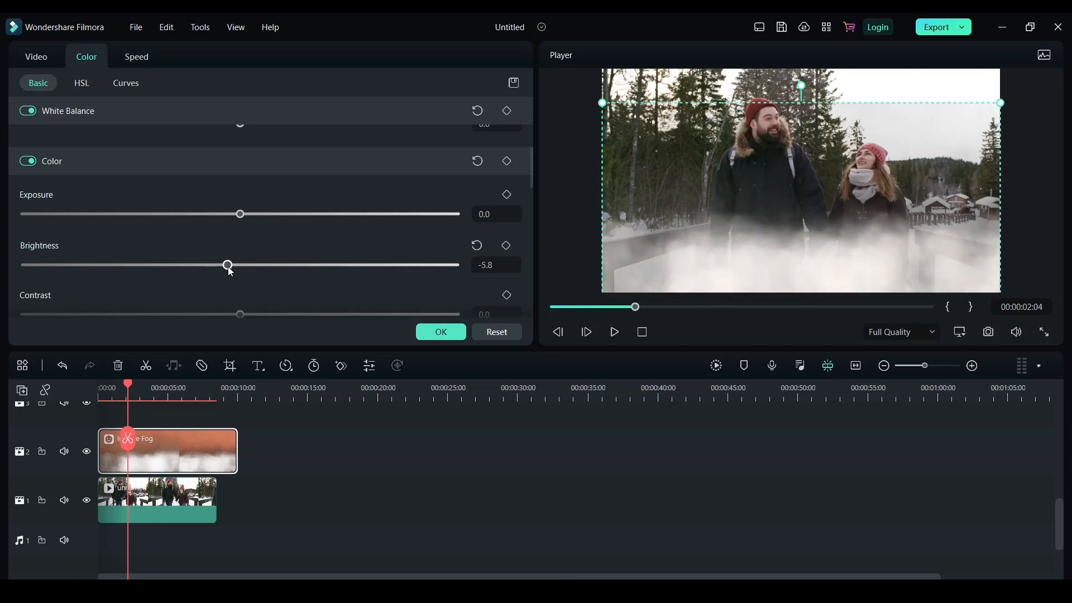
pyautogui.scroll(-3)
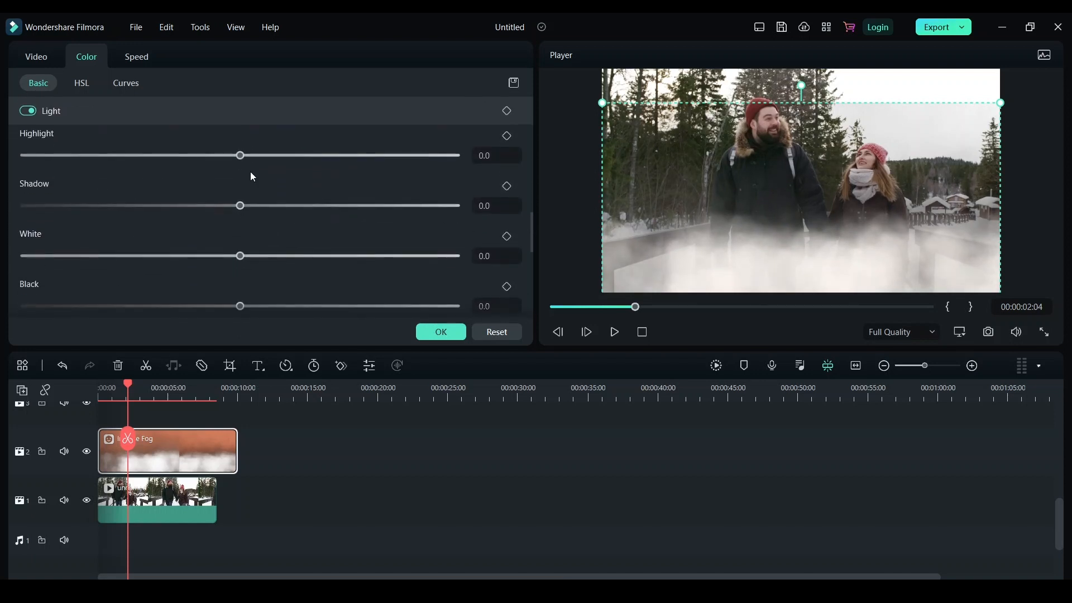
pyautogui.moveTo(240, 156); pyautogui.dragTo(201, 155)
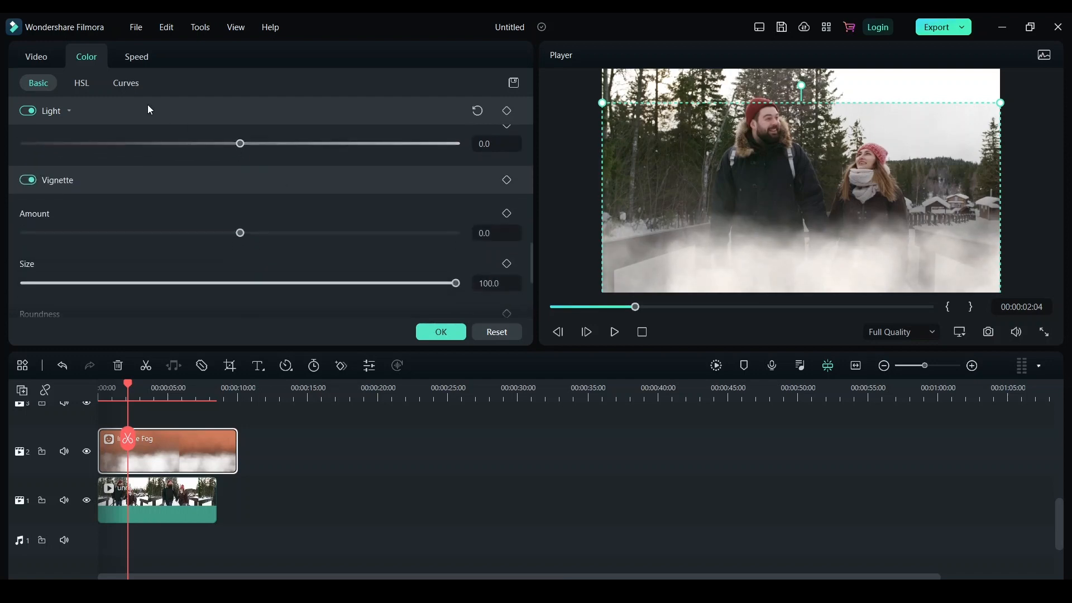
pyautogui.click(136, 56)
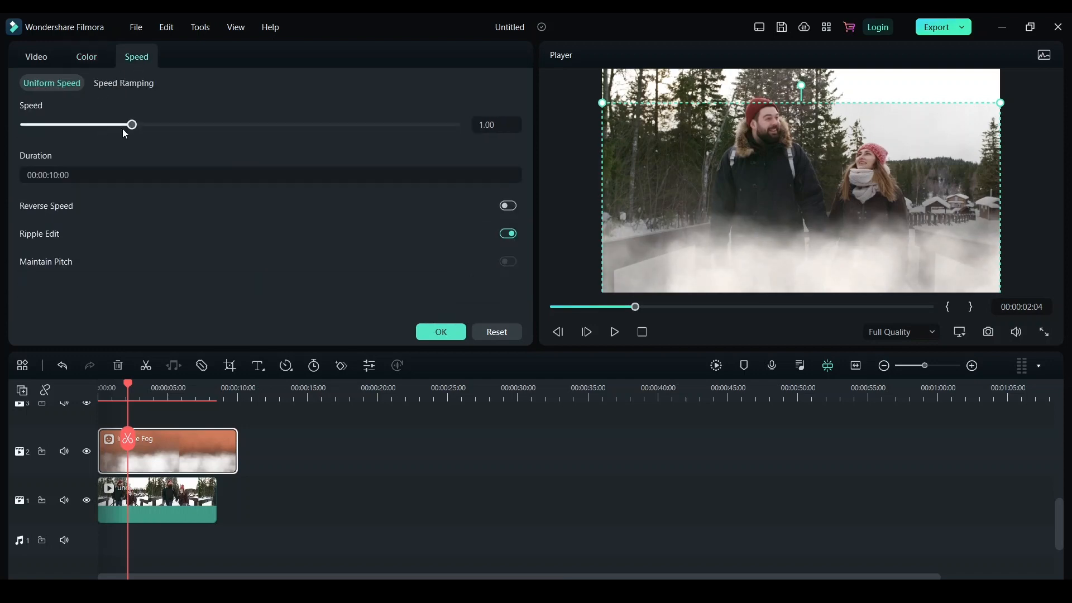
pyautogui.moveTo(282, 182)
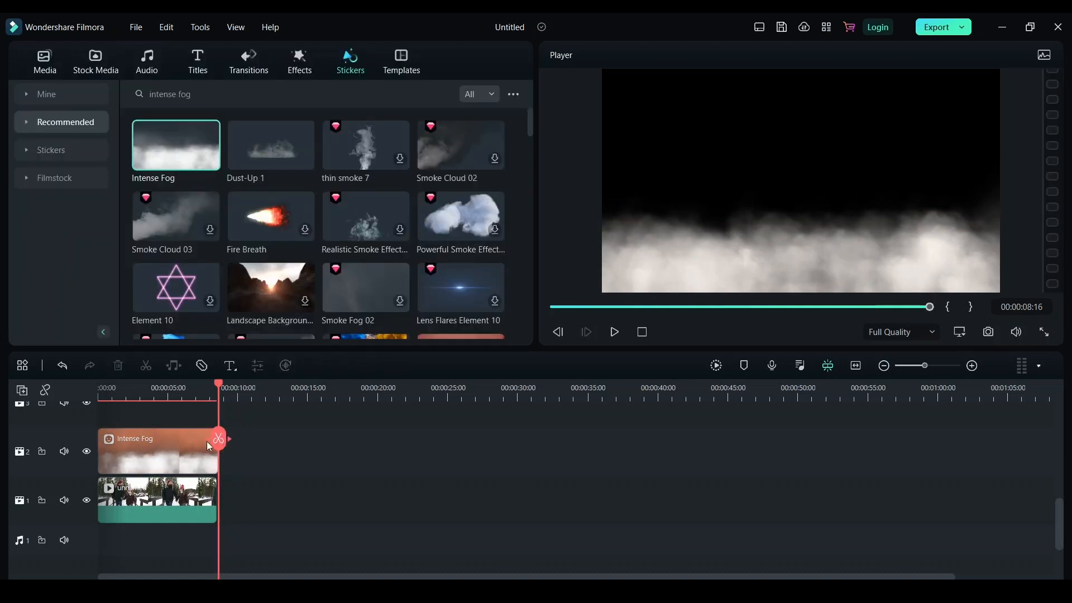
# Play the foggy walk from the timeline start, then open the walking clip's settings
pyautogui.click(158, 452)
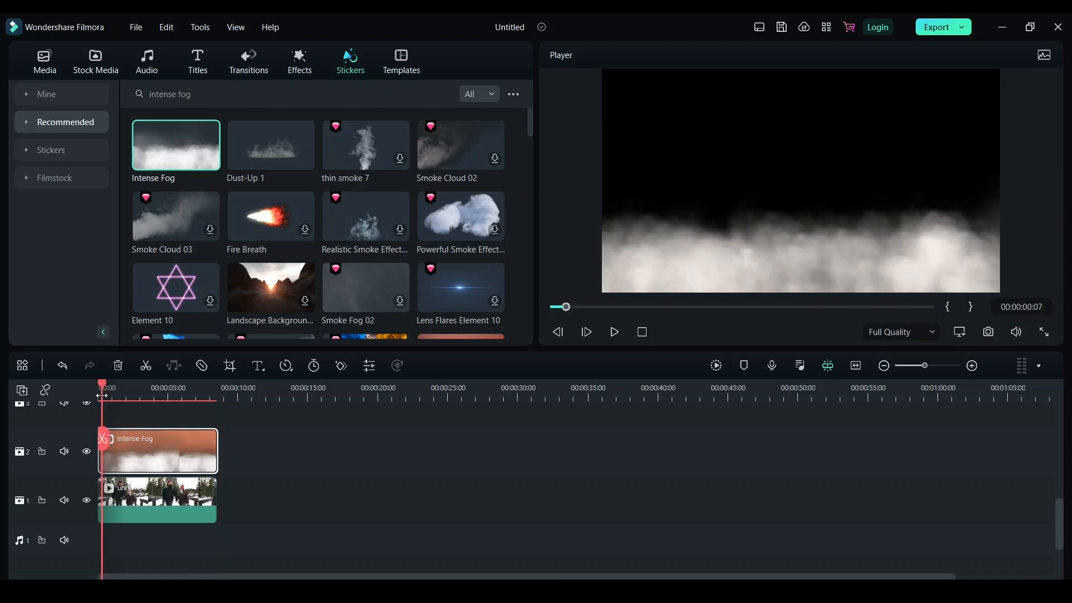
pyautogui.click(614, 332)
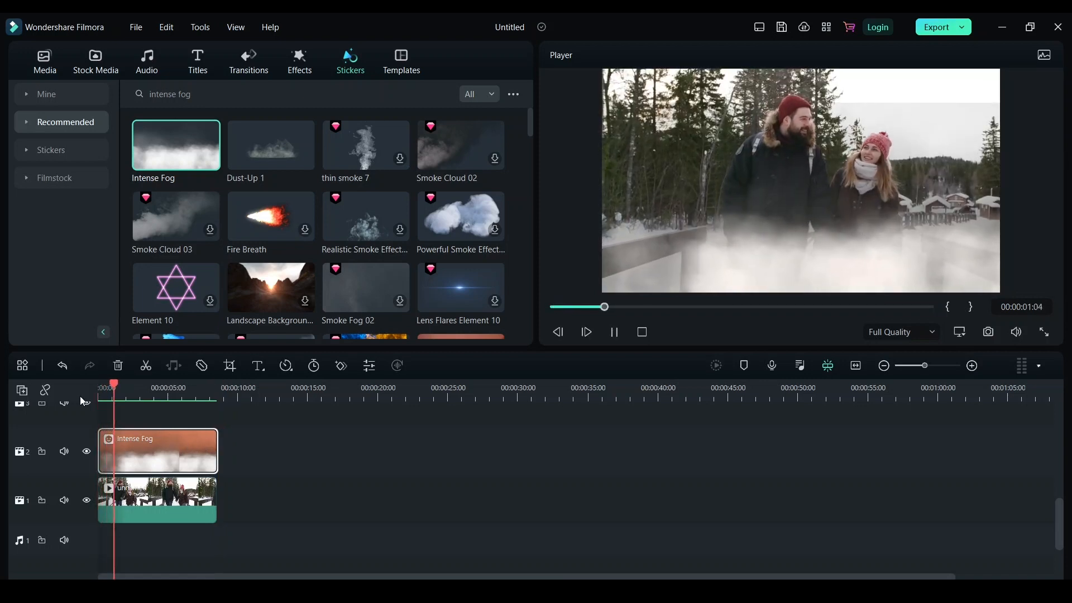
pyautogui.click(614, 333)
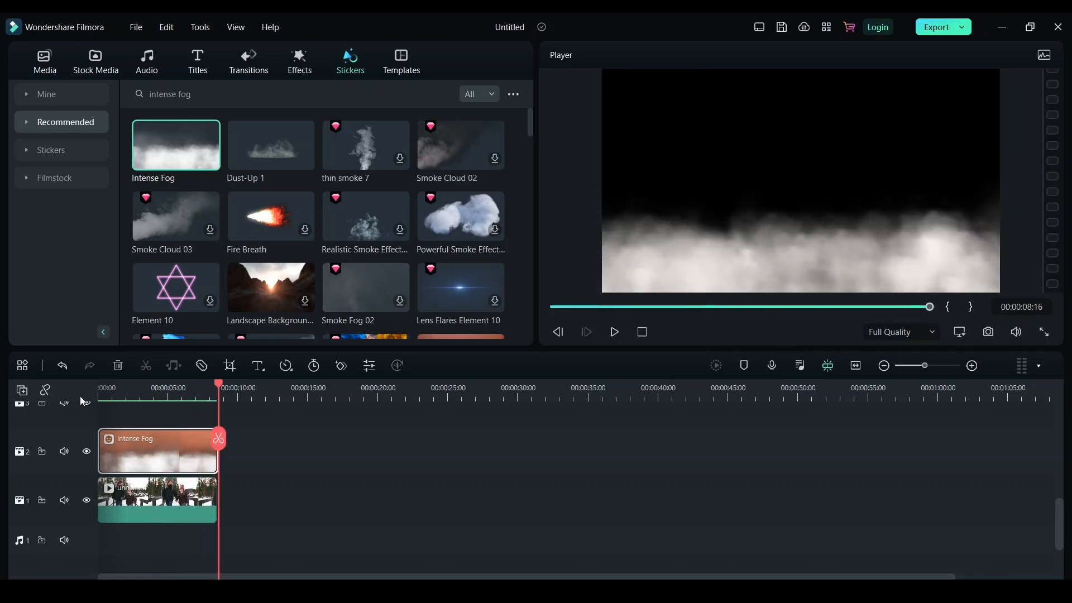
pyautogui.click(100, 395)
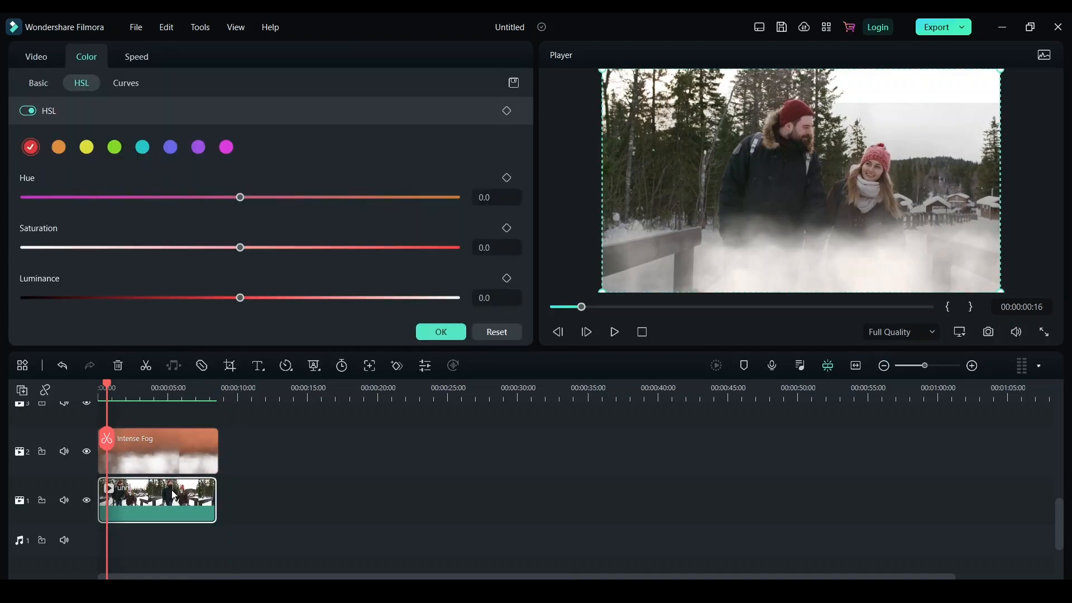
pyautogui.moveTo(208, 495)
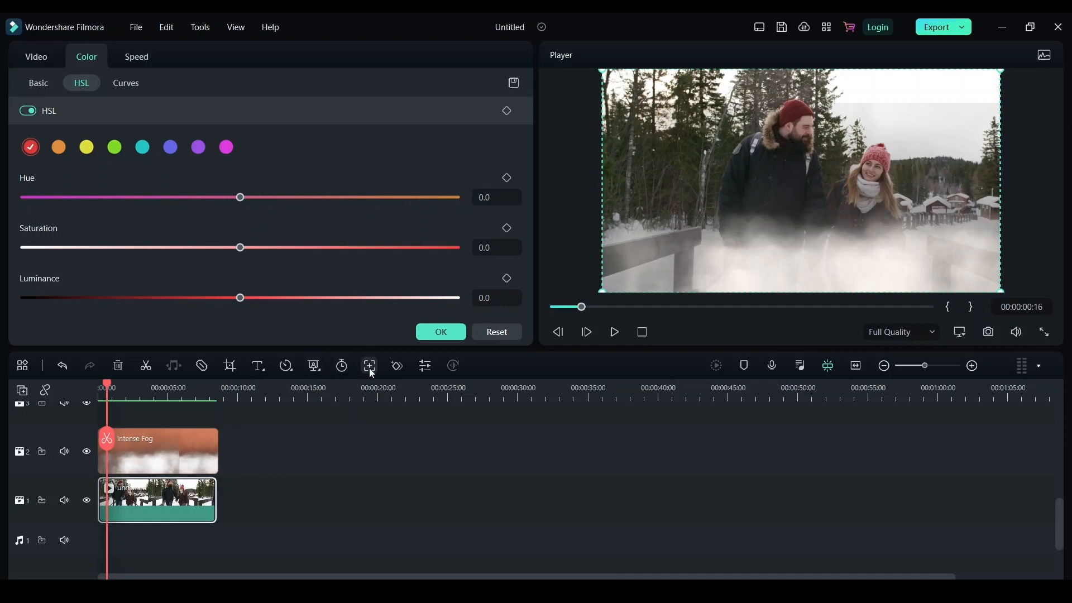
# Start motion tracking on the walking clip with the box over the man's face
pyautogui.click(137, 57)
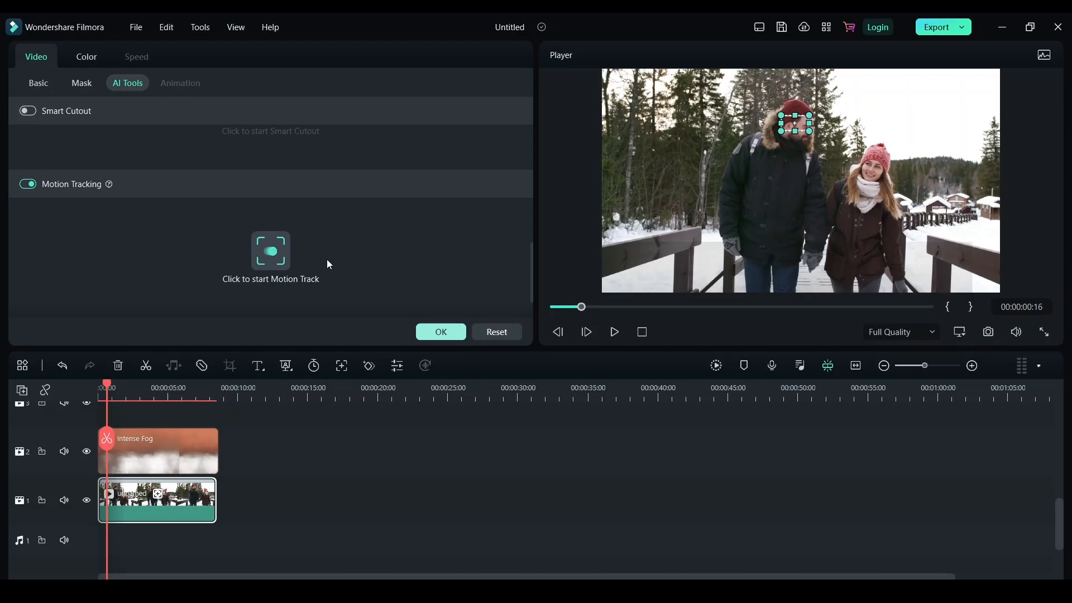
pyautogui.click(270, 250)
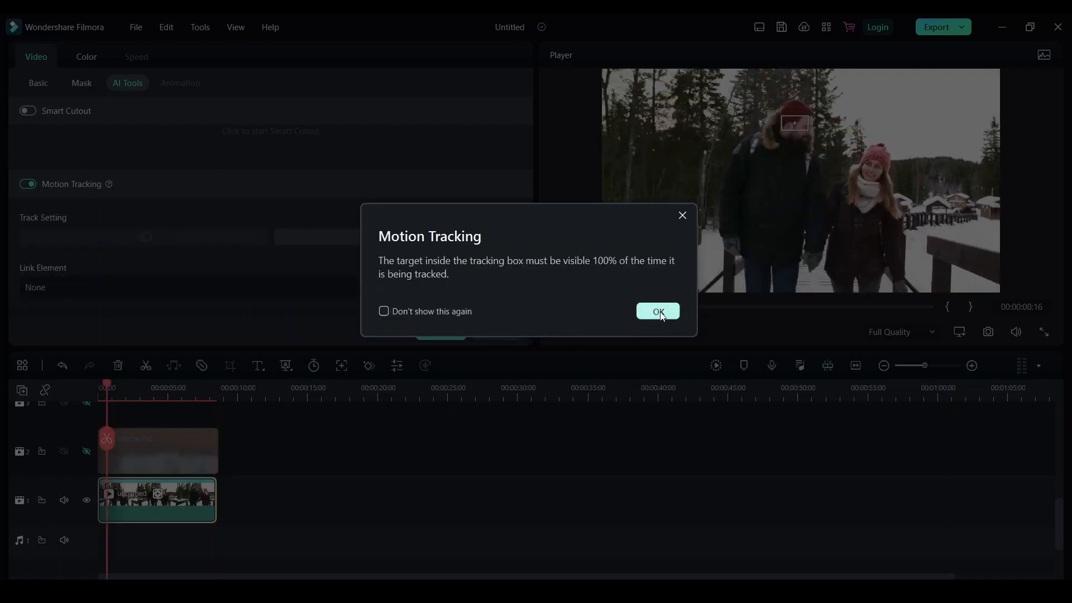
# Confirm the tracking notice and link the Intense Fog sticker to the face track
pyautogui.click(658, 311)
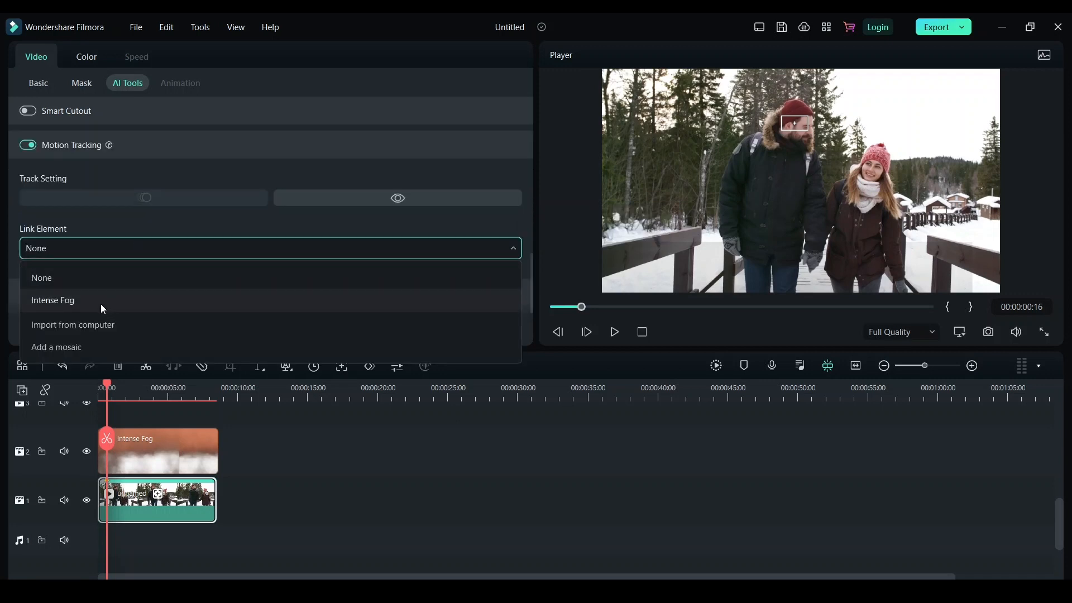
pyautogui.click(52, 300)
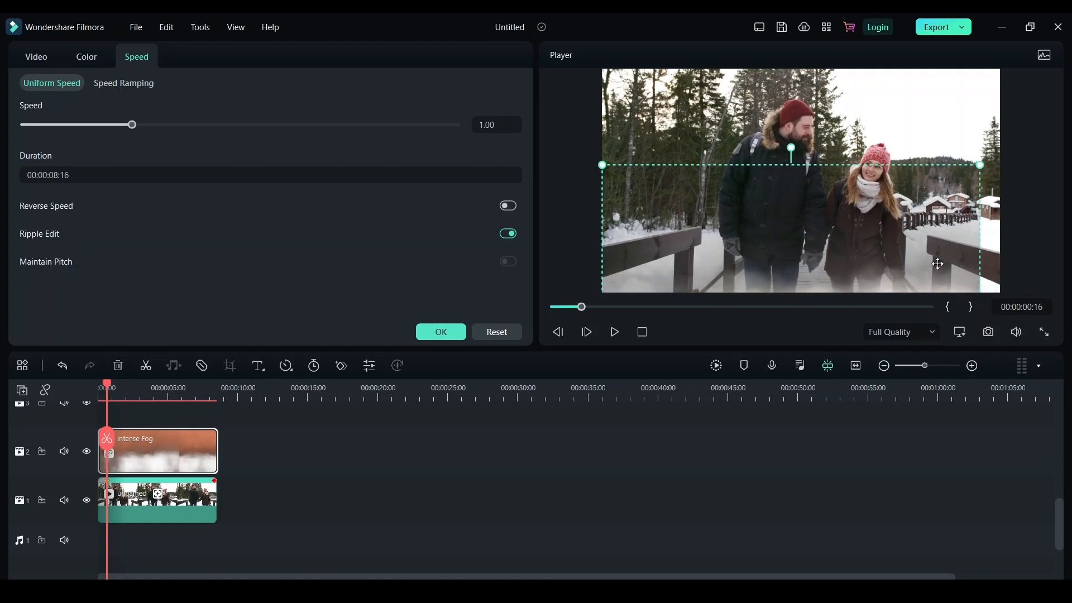
# Play back the motion-tracked fog over the snowy walk at 1/2 quality
pyautogui.click(615, 332)
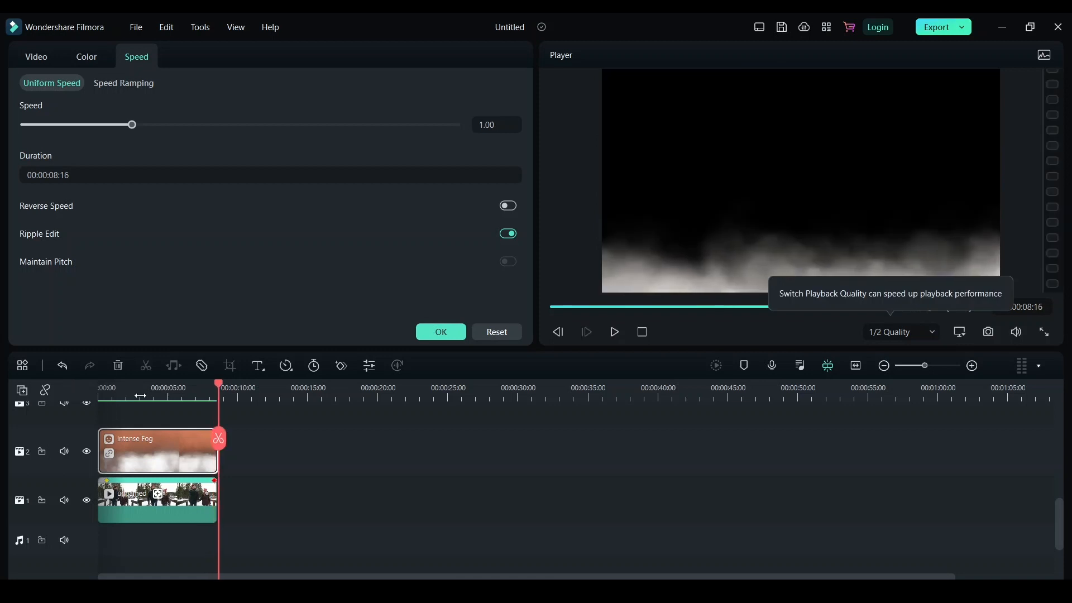
pyautogui.click(614, 332)
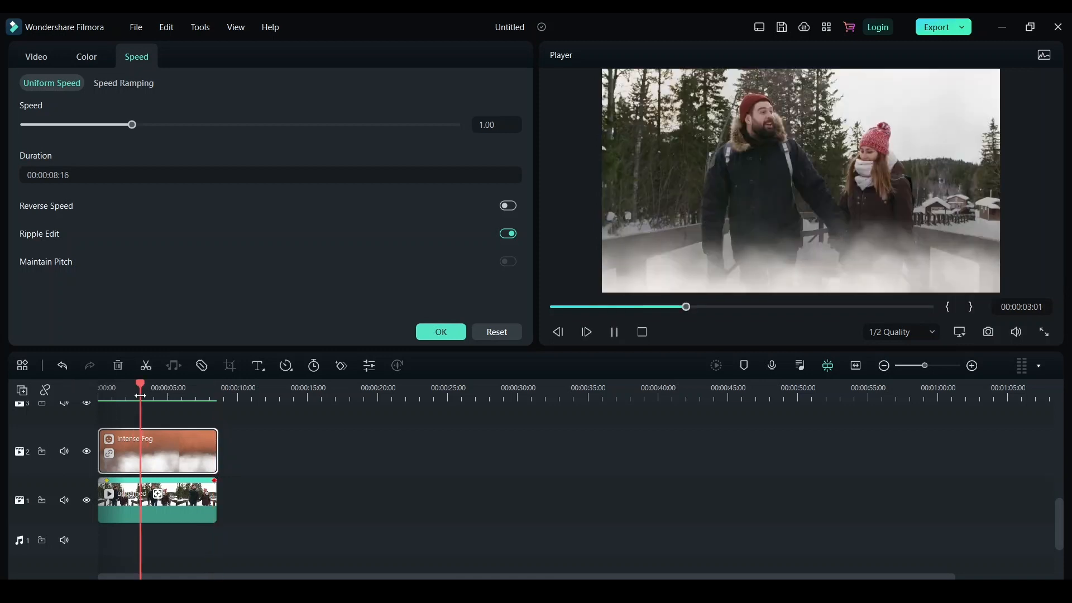